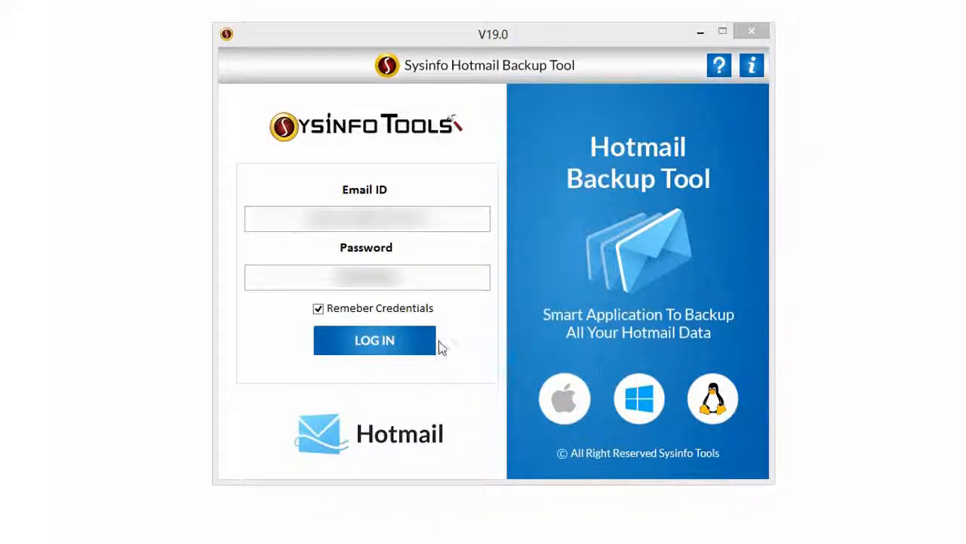
- Log in to the Hotmail account using the saved credentials
left_click(373, 339)
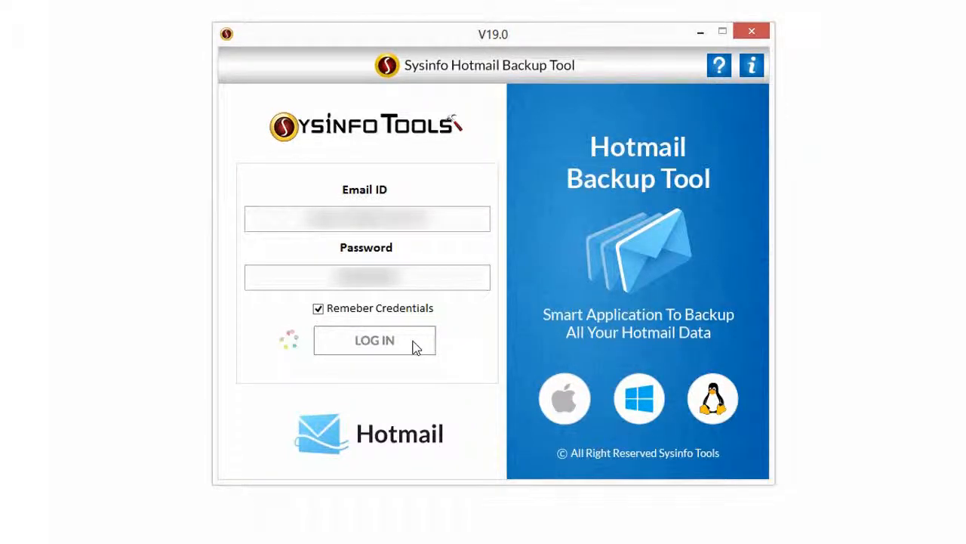
left_click(374, 340)
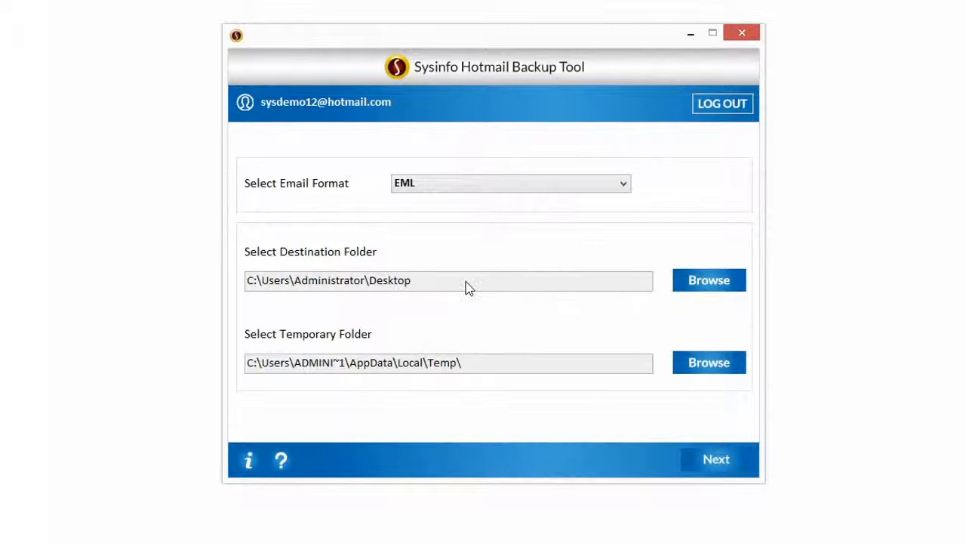
- Choose PST as the backup format, keep the Desktop destination, and continue
left_click(623, 183)
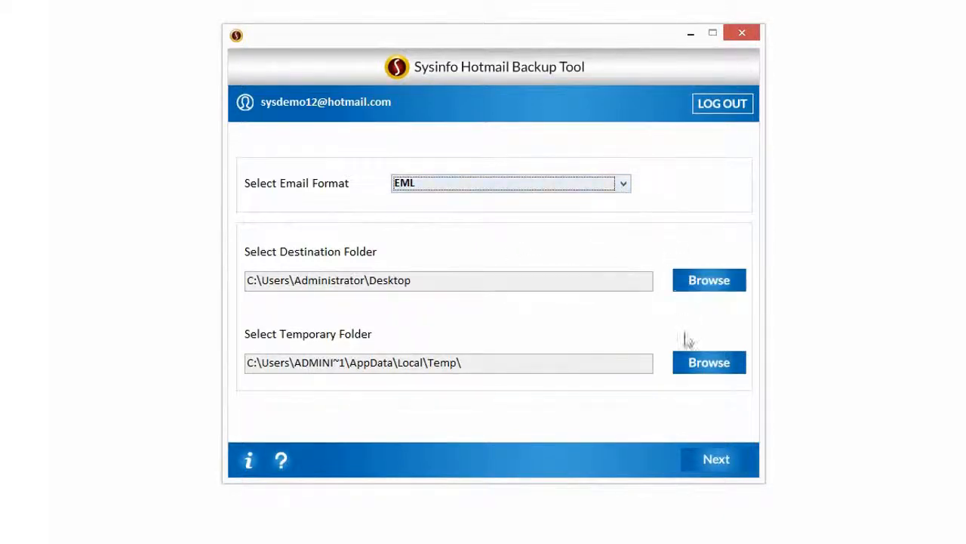
left_click(622, 183)
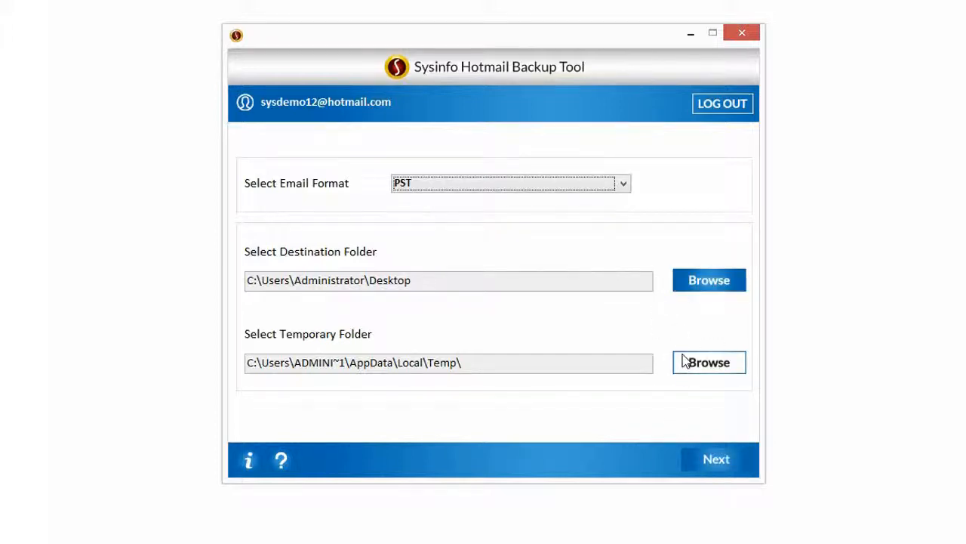
left_click(715, 458)
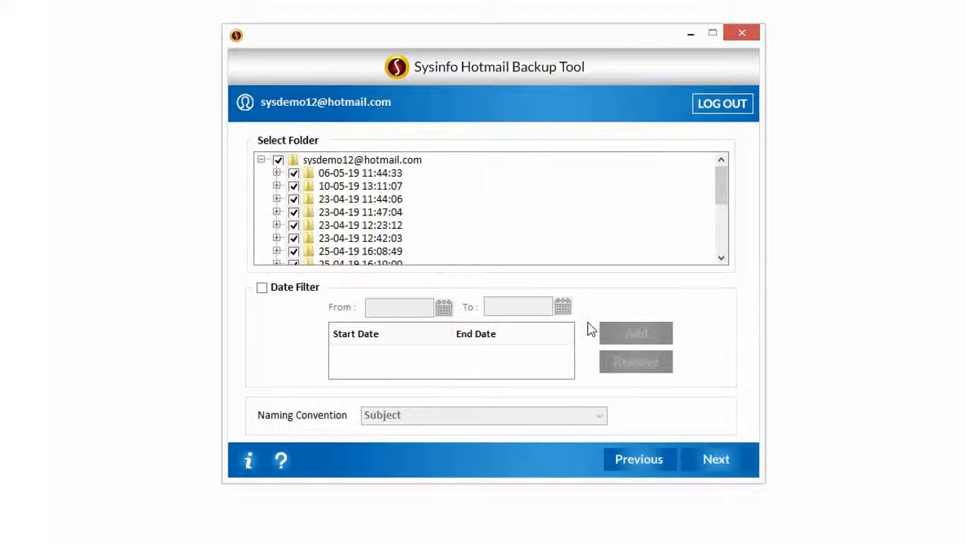
- Review all mailbox folders, leaving the Date Filter switched off
scroll("down", 3)
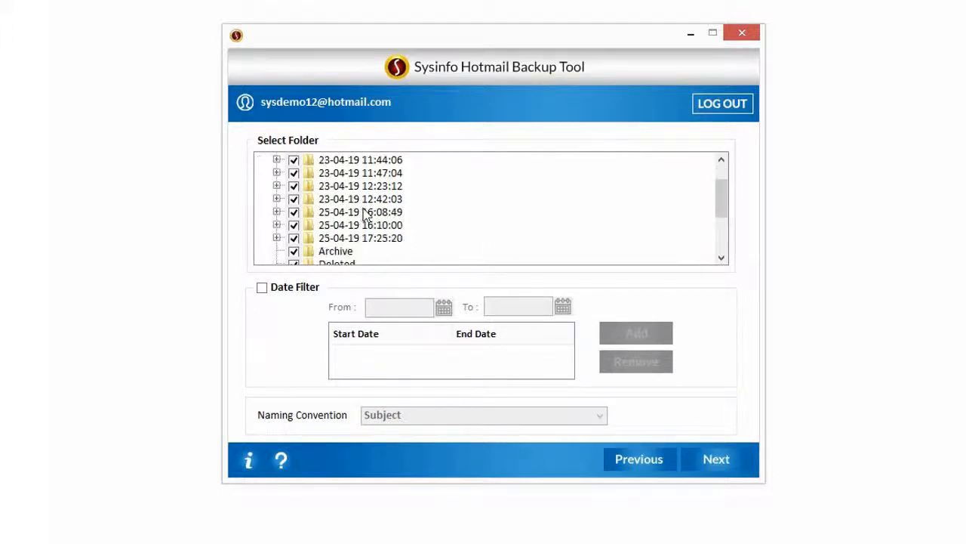
scroll("up", 3)
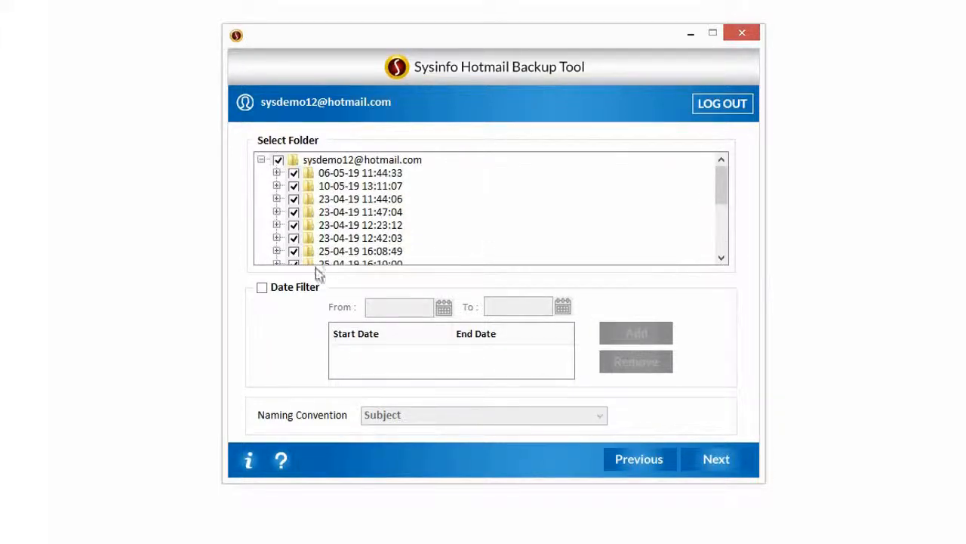
left_click(261, 287)
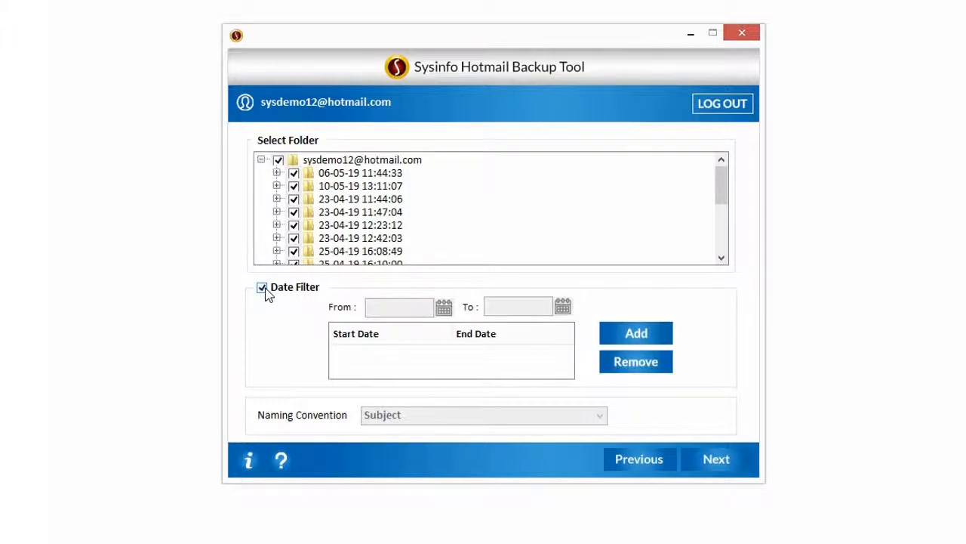
left_click(261, 287)
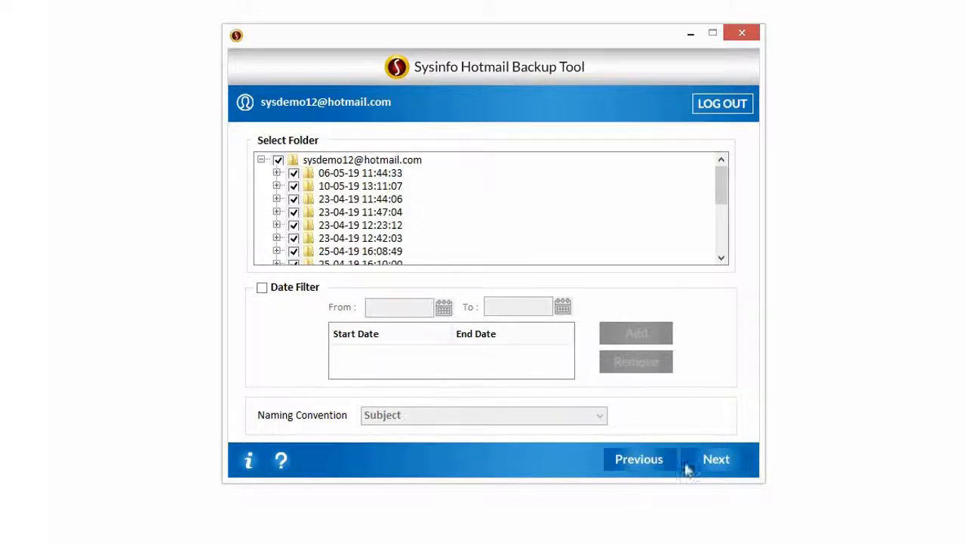
- Run the PST backup of all folders and confirm the success message
left_click(715, 458)
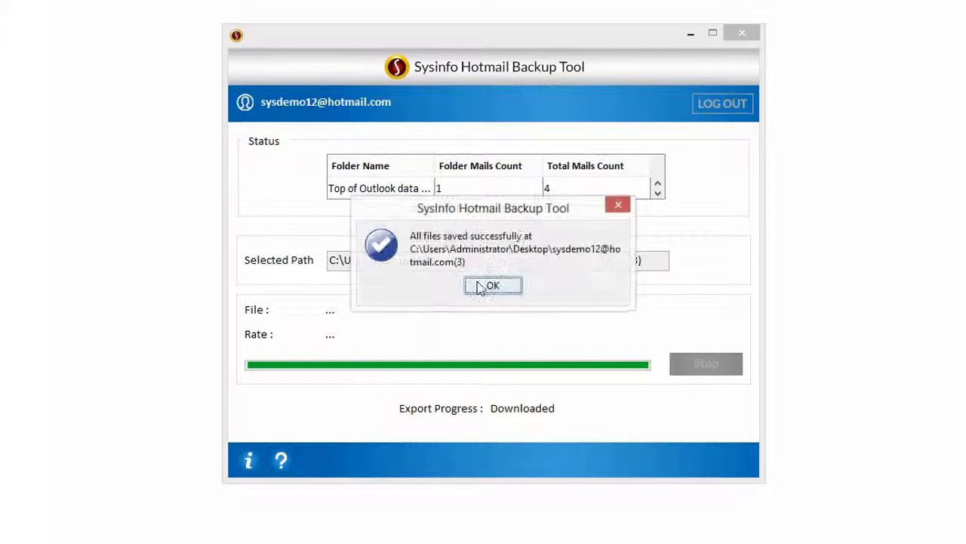
left_click(493, 285)
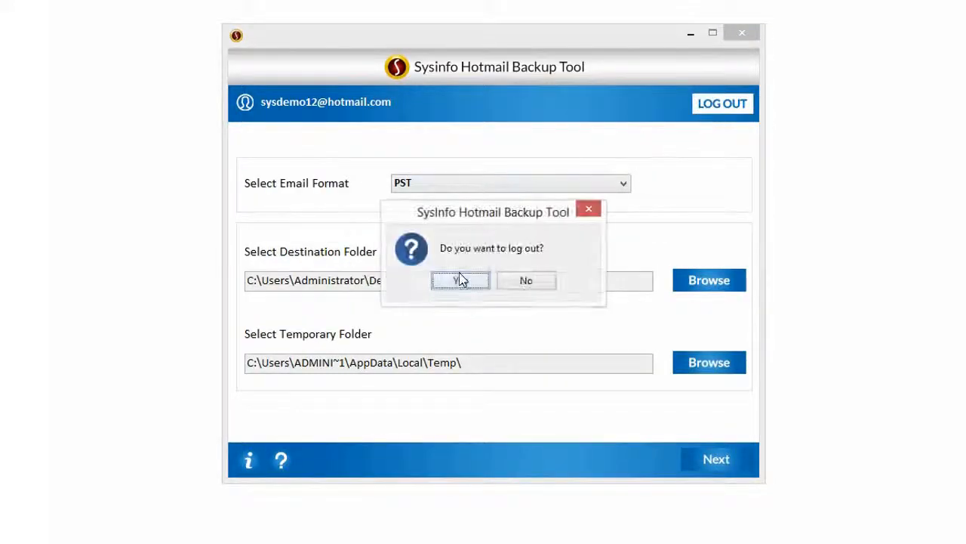